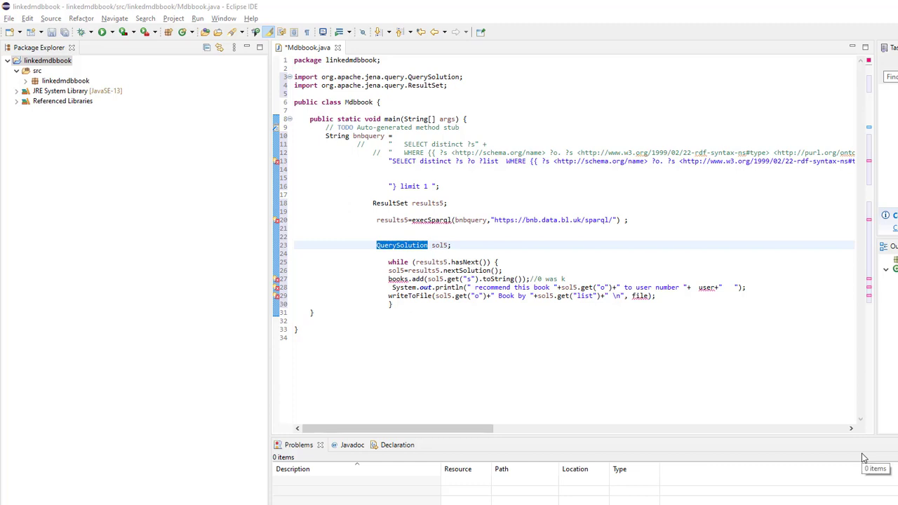
mouse_move(697, 334)
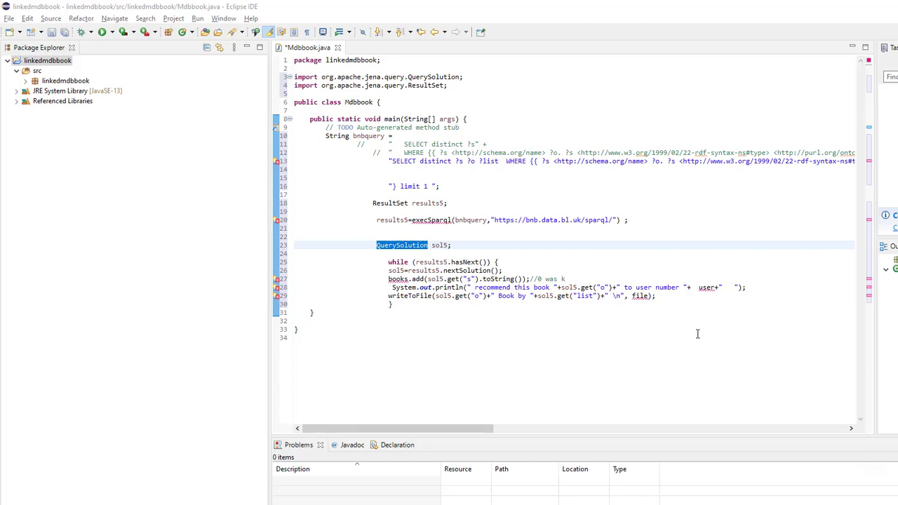
mouse_move(514, 254)
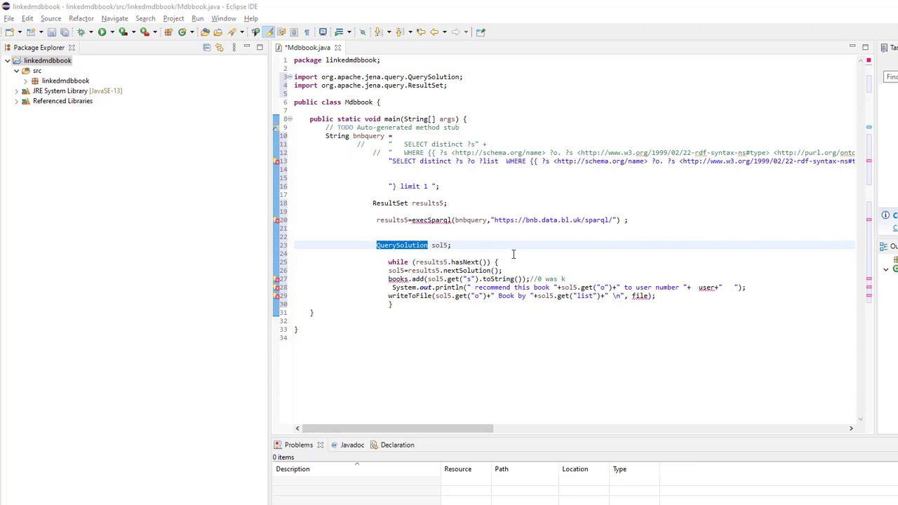
mouse_move(186, 197)
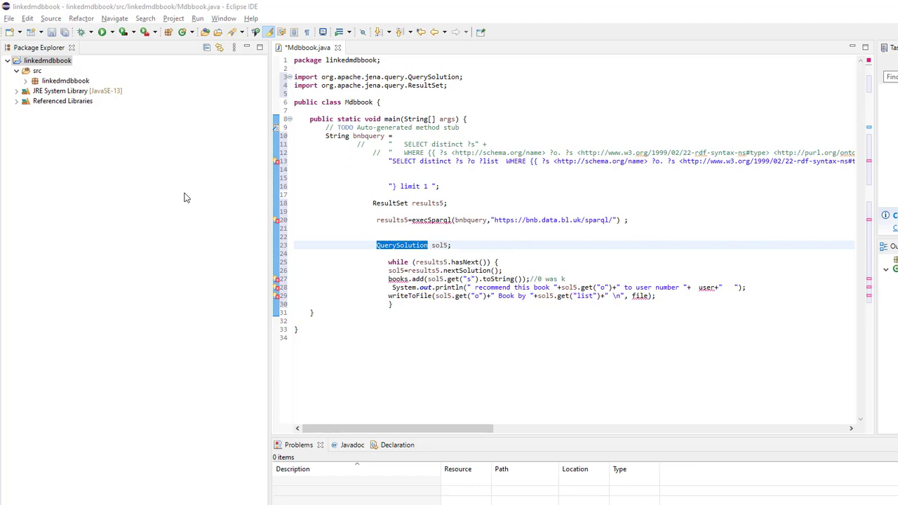
mouse_move(138, 193)
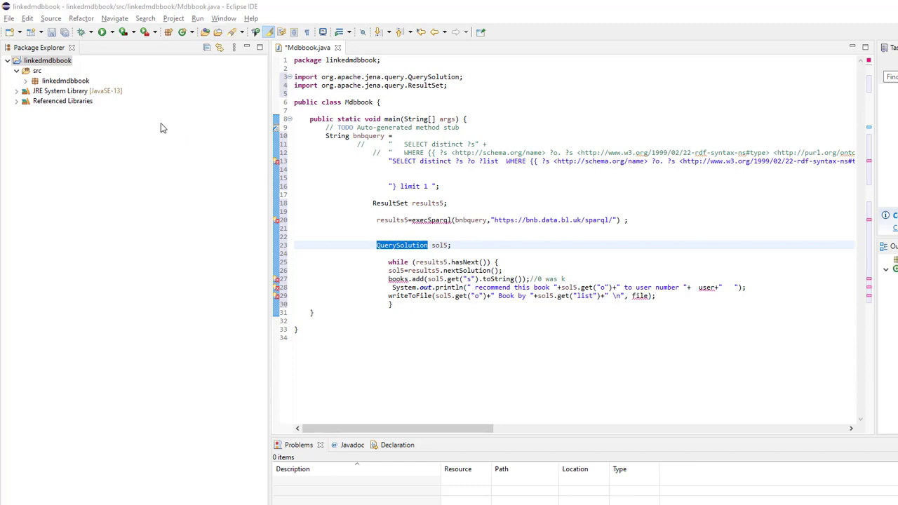
mouse_move(11, 48)
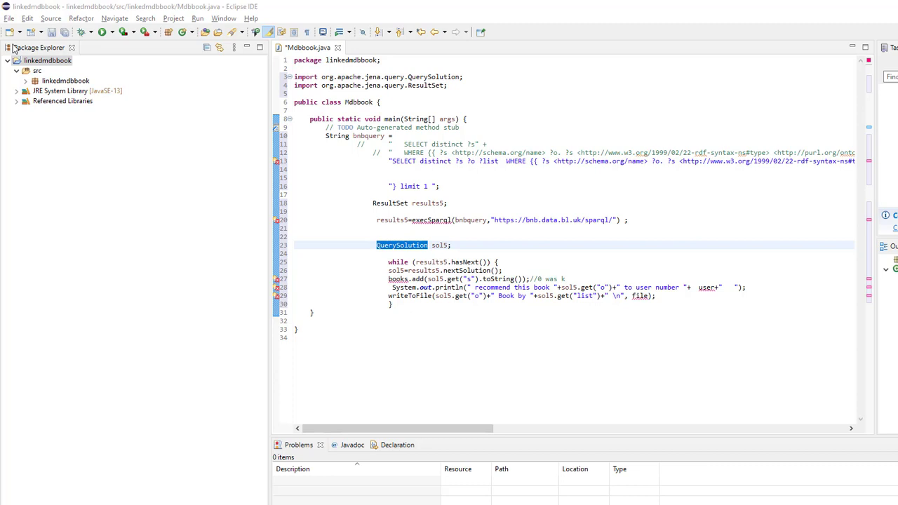
Start a new Java class from the linkedmdbbook project's context menu, then cancel it
left_click(9, 18)
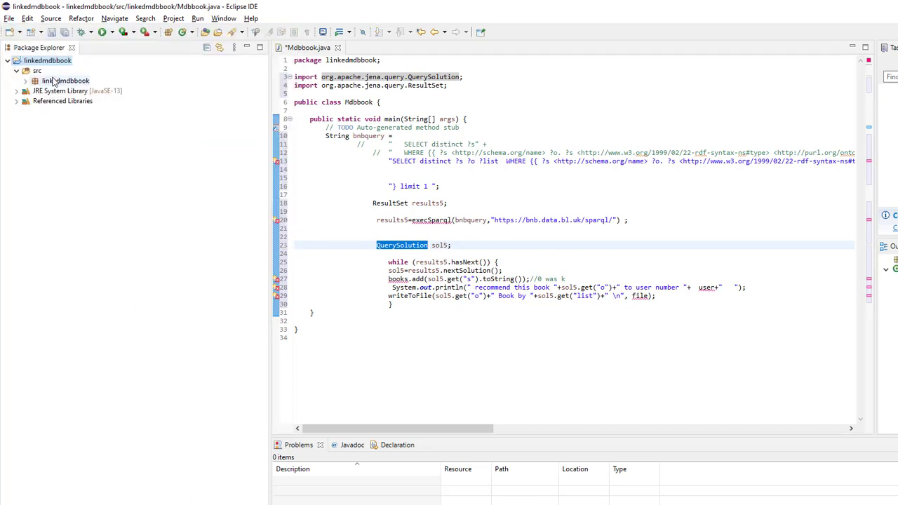
right_click(34, 60)
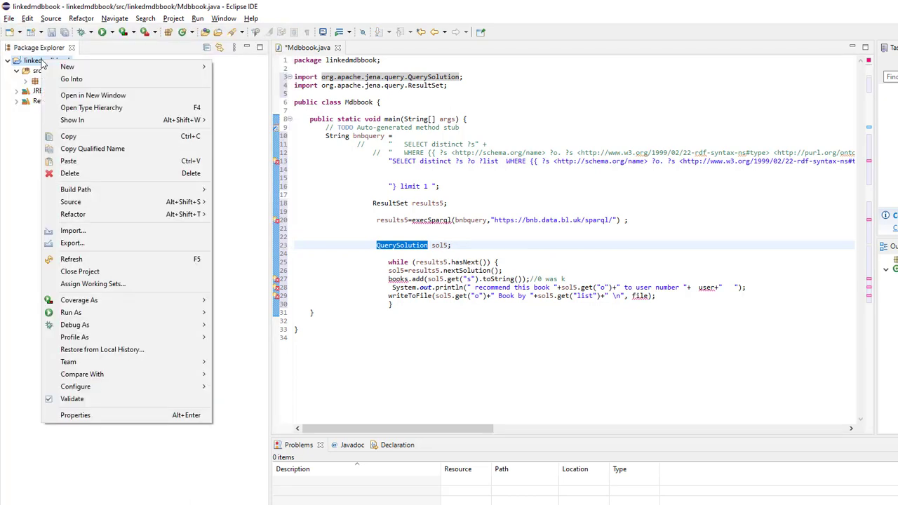
mouse_move(67, 66)
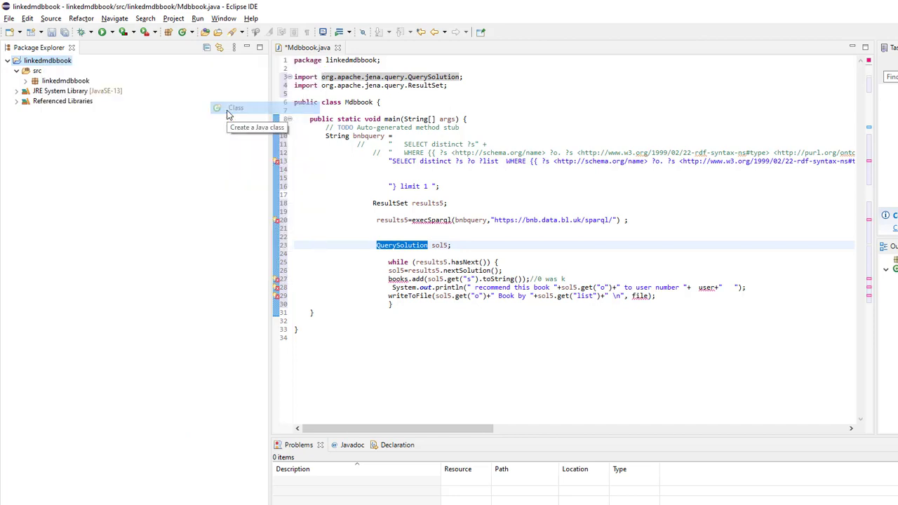
left_click(236, 106)
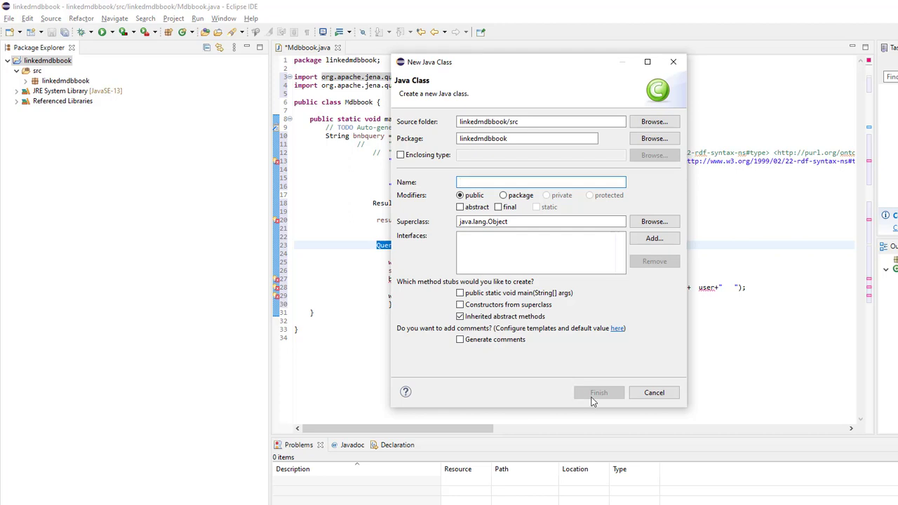
left_click(654, 393)
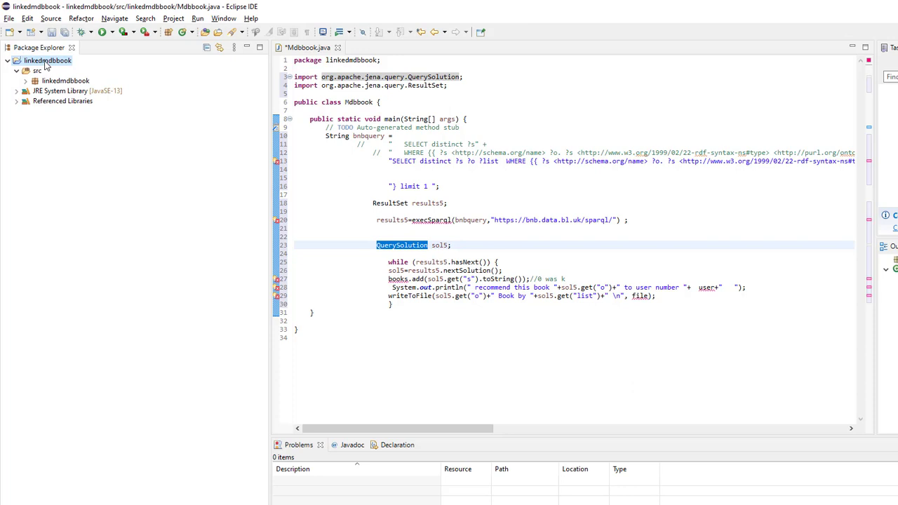
Show the linkedmdbbook project's Java Build Path Libraries with Classpath selected
right_click(48, 61)
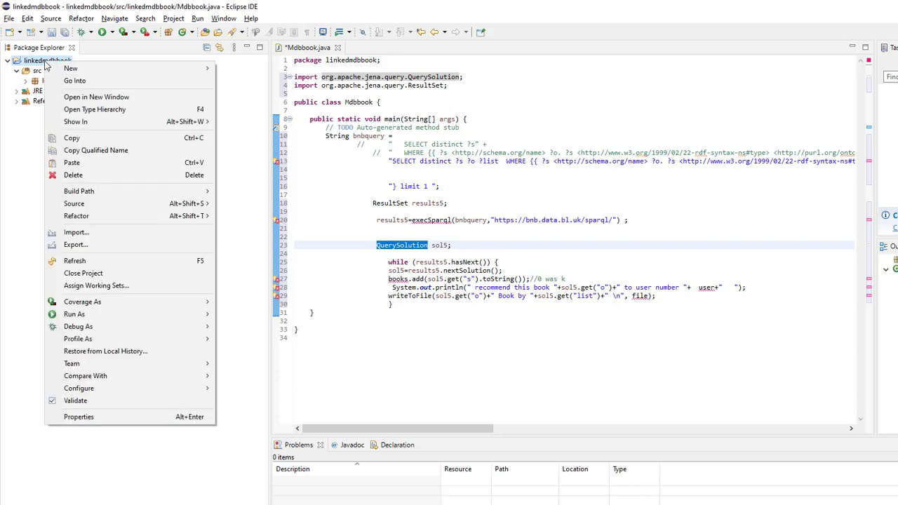
mouse_move(79, 417)
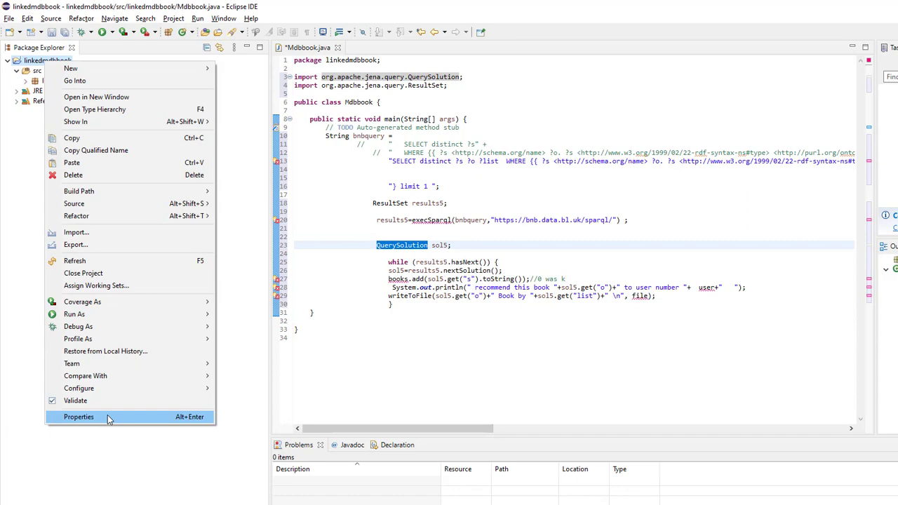
left_click(78, 417)
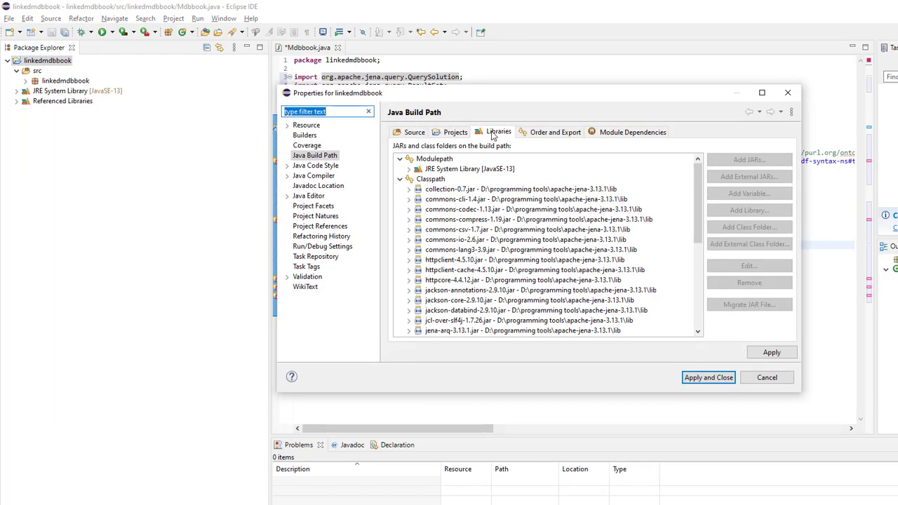
left_click(430, 179)
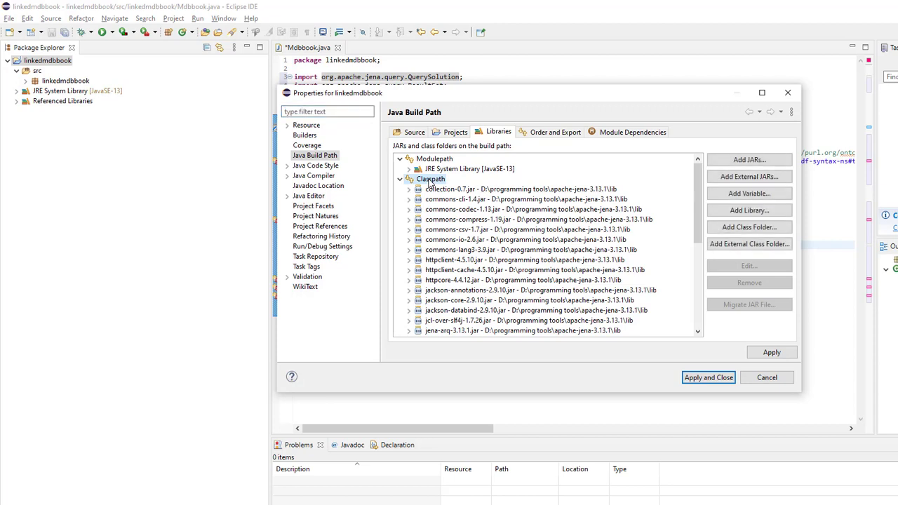
mouse_move(750, 227)
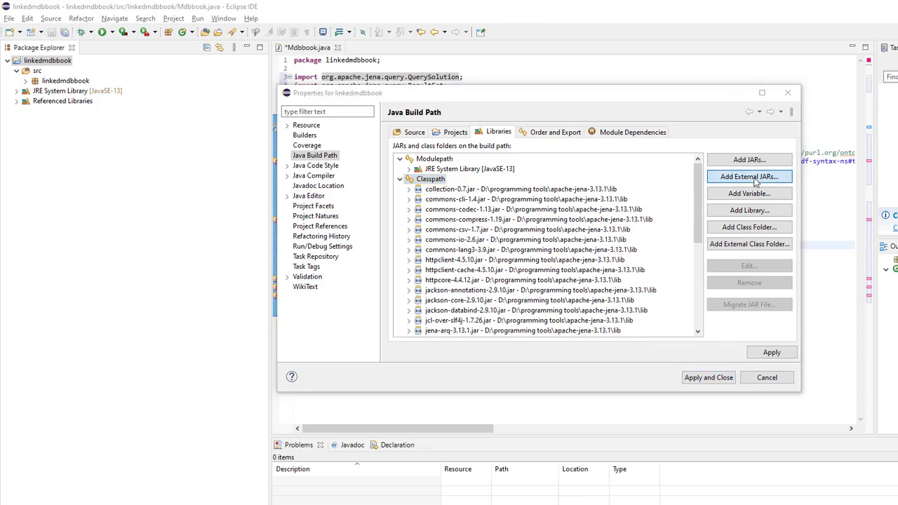
Add all JARs from apache-jena-3.13.1\lib as external JARs and apply the build path
left_click(750, 177)
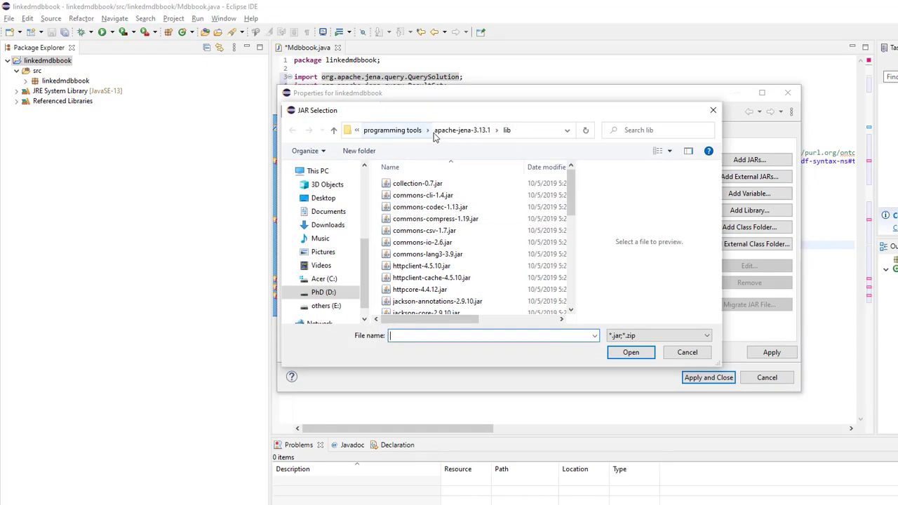
left_click(463, 129)
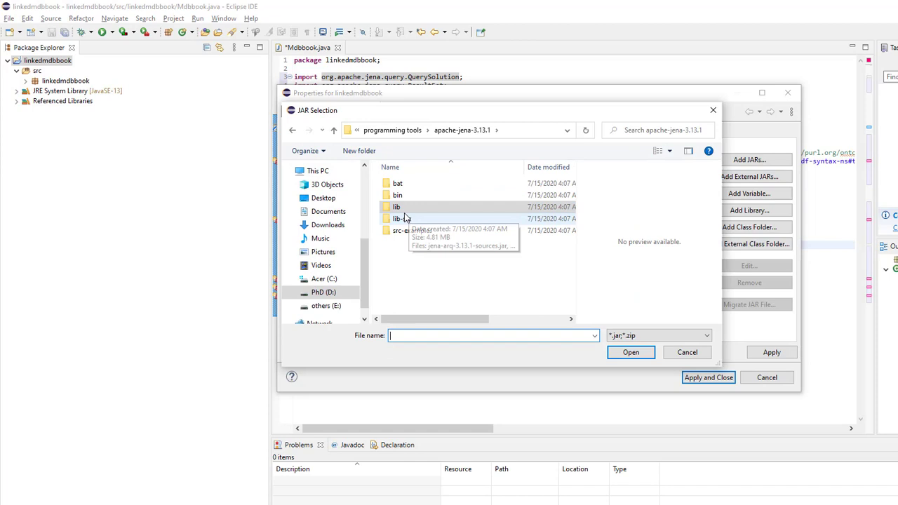
mouse_move(396, 207)
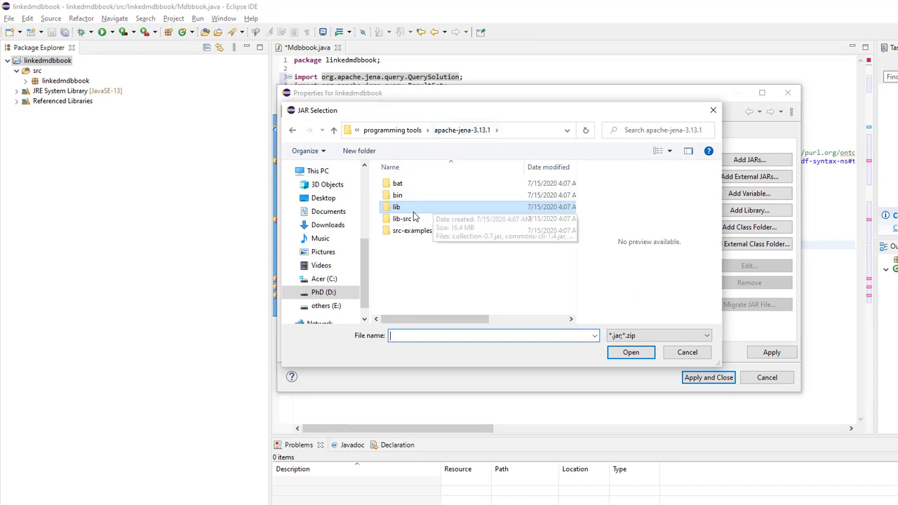
double_click(395, 206)
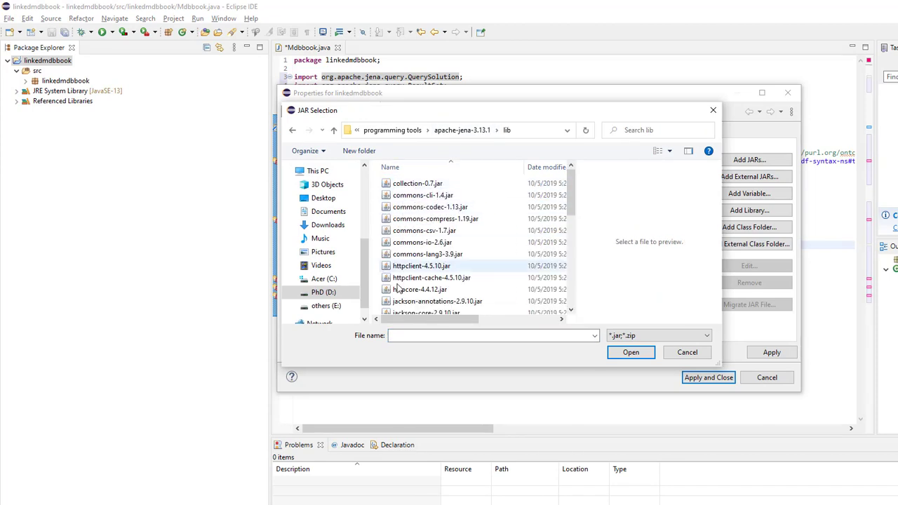
left_click(423, 242)
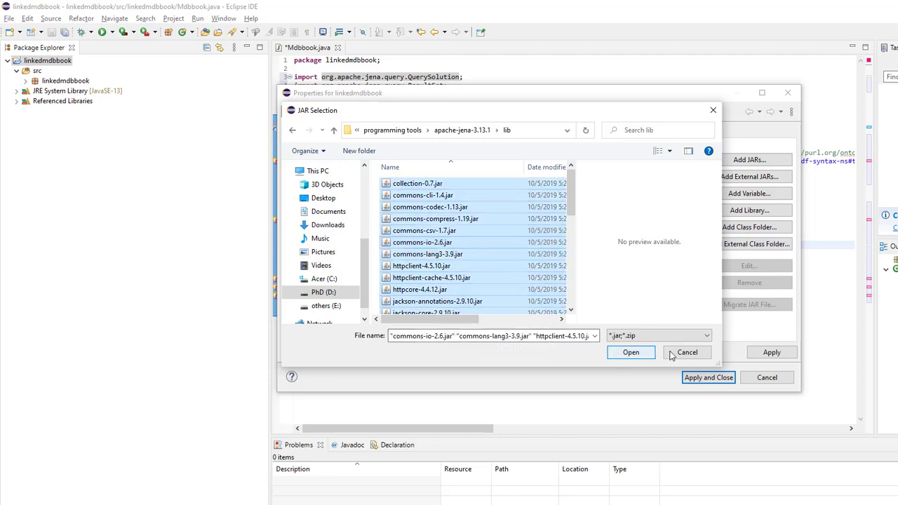
left_click(630, 351)
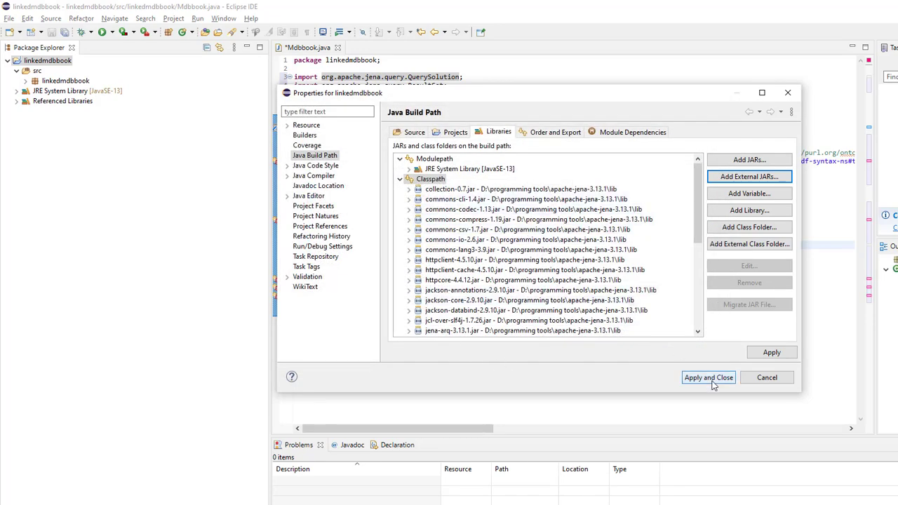
left_click(707, 377)
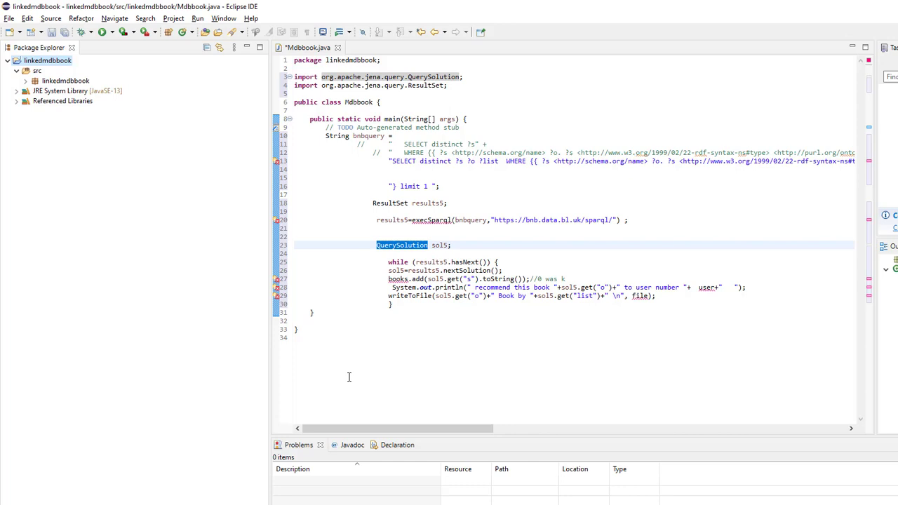
mouse_move(416, 216)
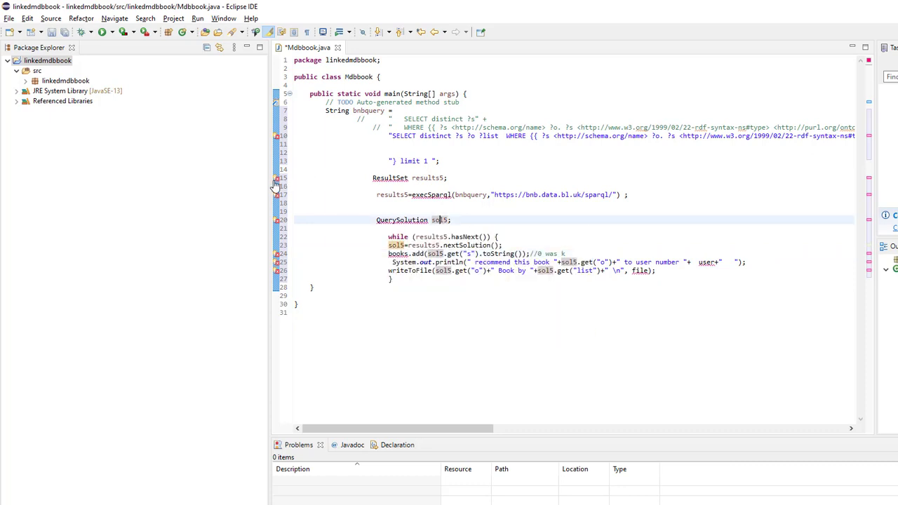
Bring up fix suggestions for the unresolved ResultSet type in Mdbbook.java
left_click(390, 177)
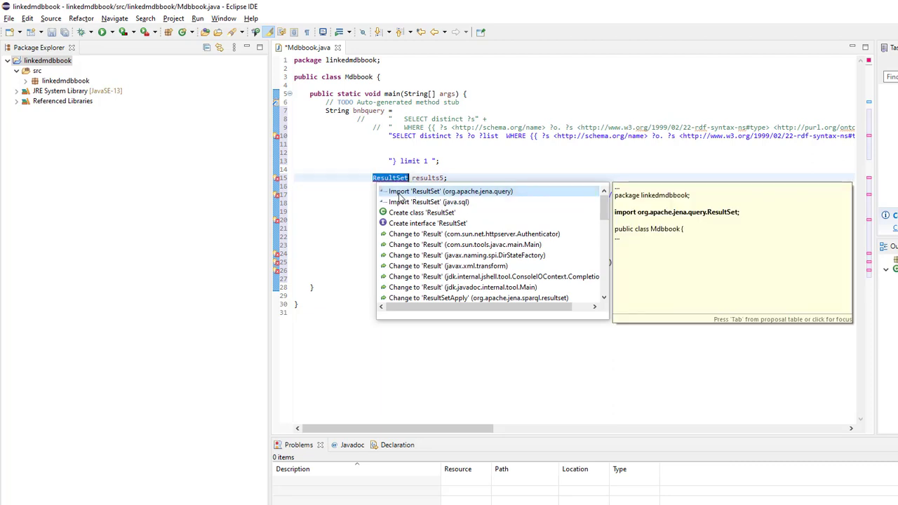
mouse_move(489, 198)
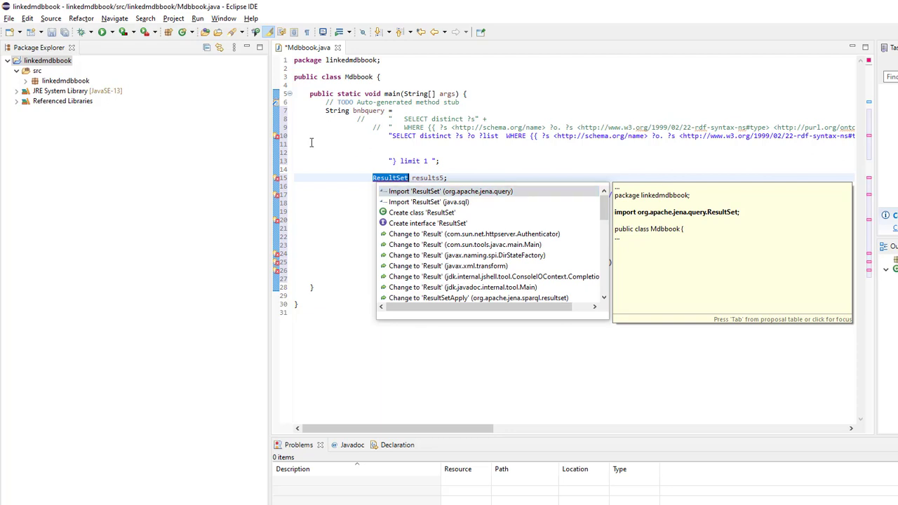
mouse_move(161, 80)
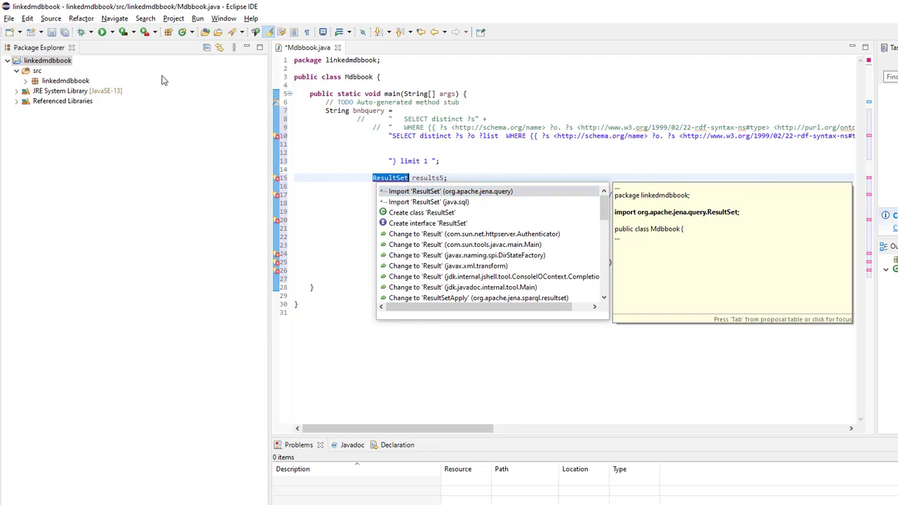
mouse_move(415, 202)
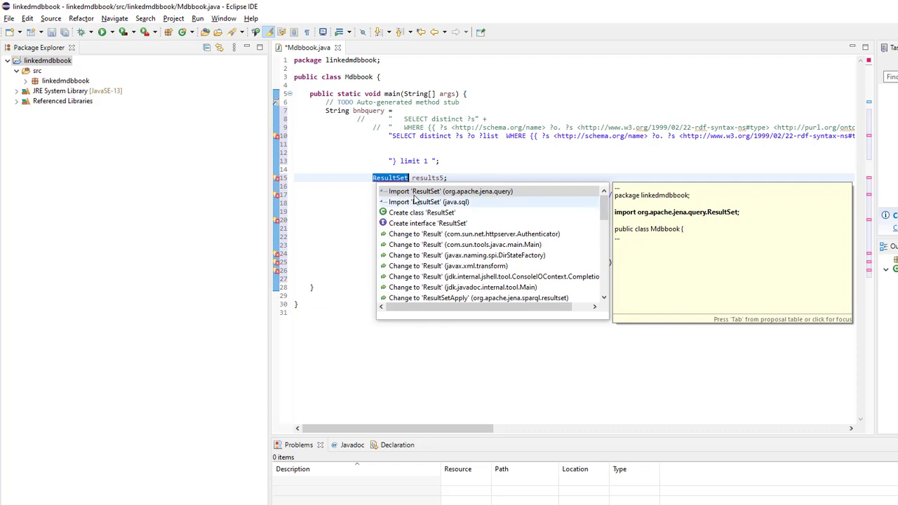
Import ResultSet and QuerySolution from org.apache.jena.query via Quick Fix
left_click(449, 191)
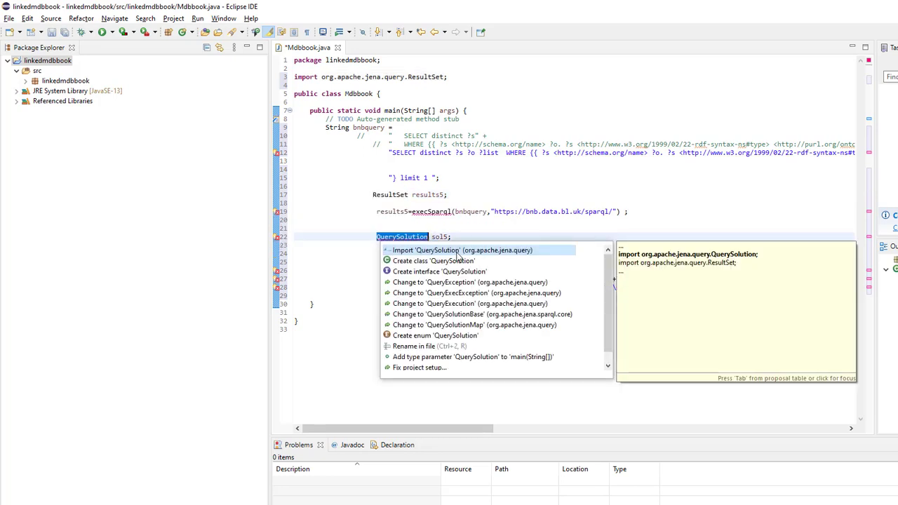
left_click(462, 250)
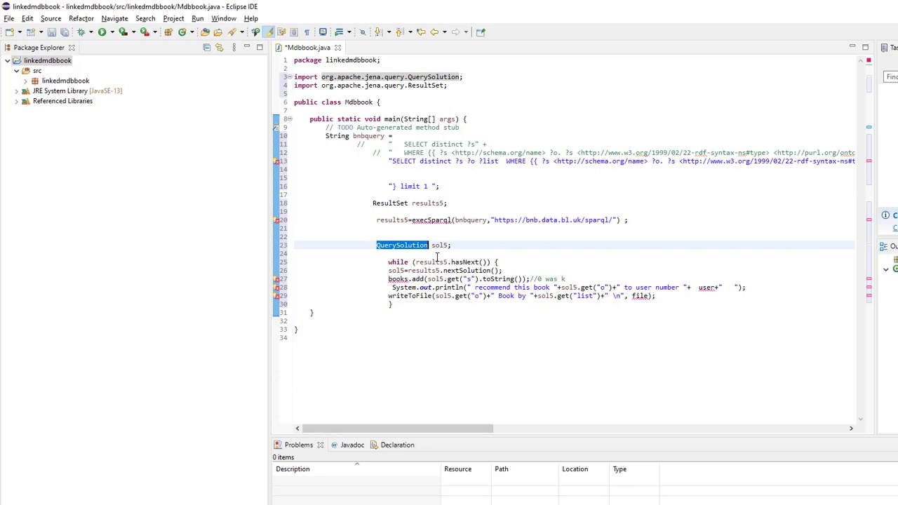
mouse_move(342, 264)
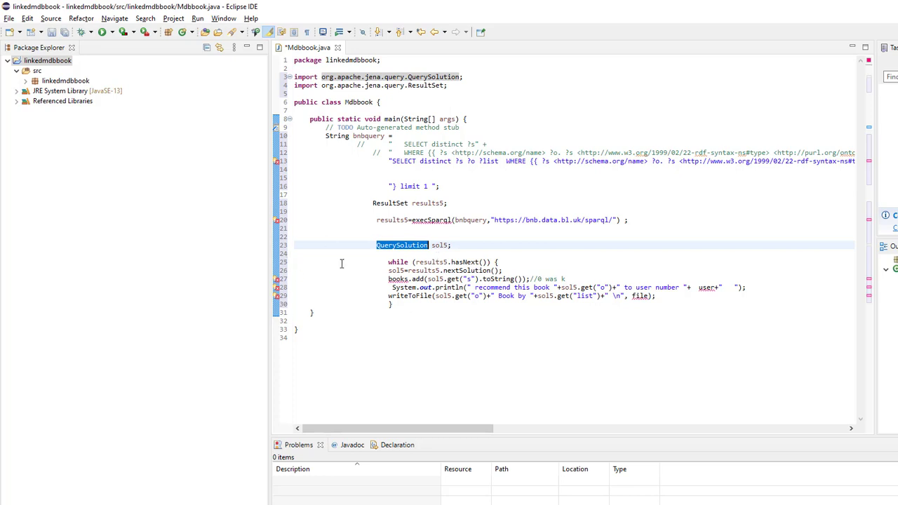